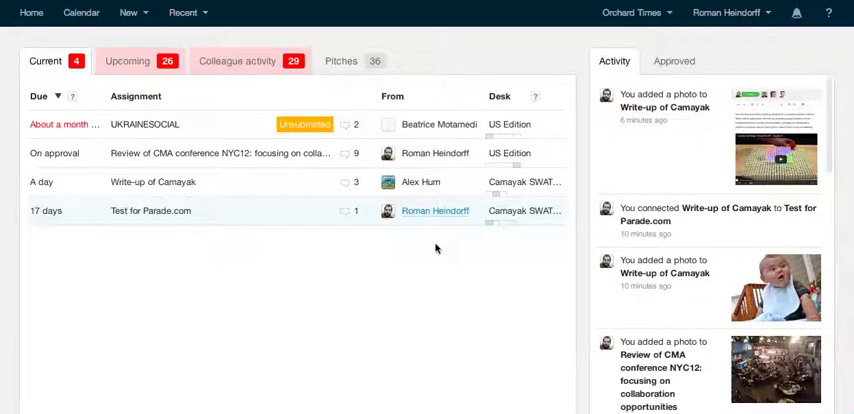
mouse_move(510, 239)
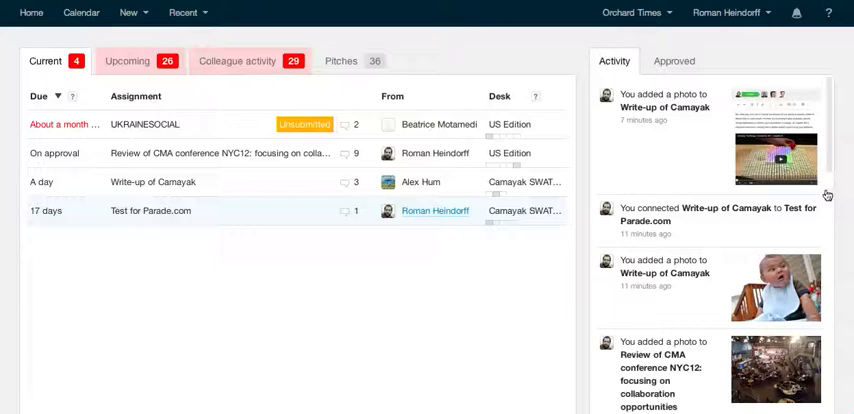
- Open the 'Write-up of Camayak' assignment from the Activity feed and show its media panel
scroll(down, 3)
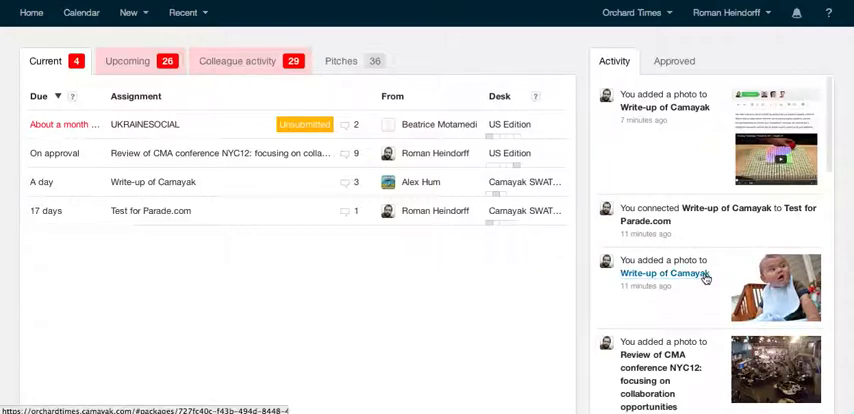
click(152, 182)
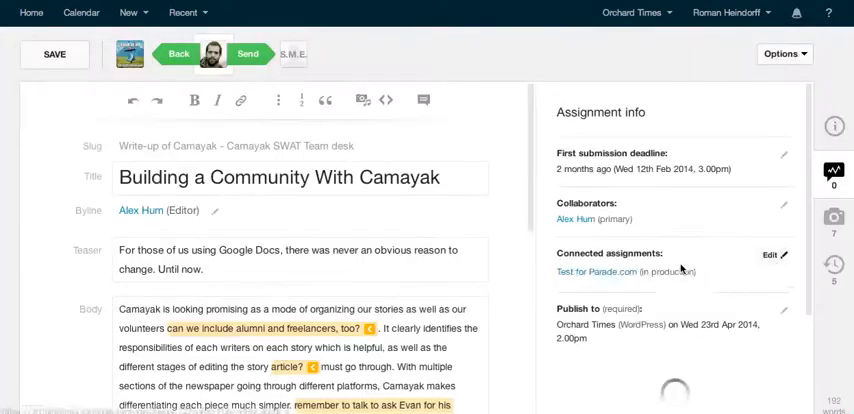
click(833, 217)
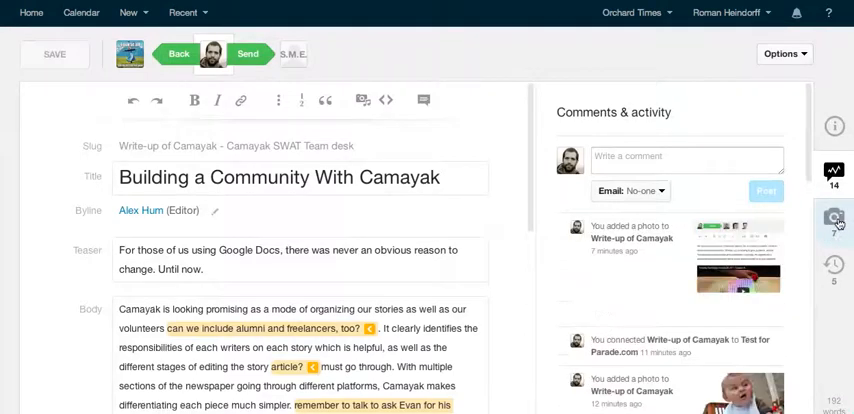
click(833, 217)
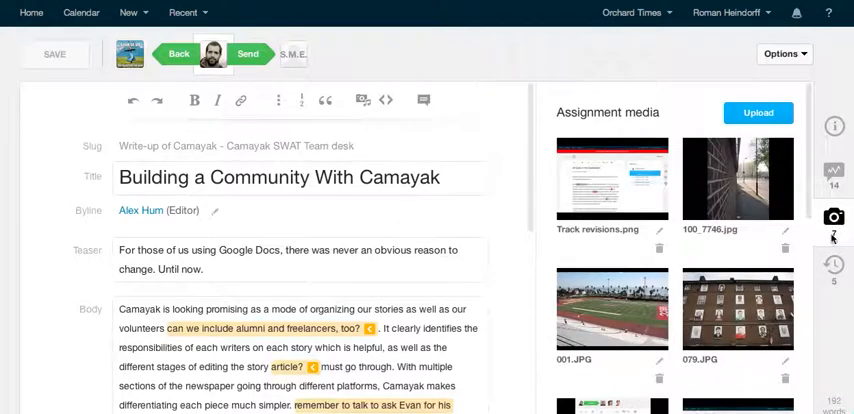
- Open the edit image dialog for the baby photo P1010613
click(738, 178)
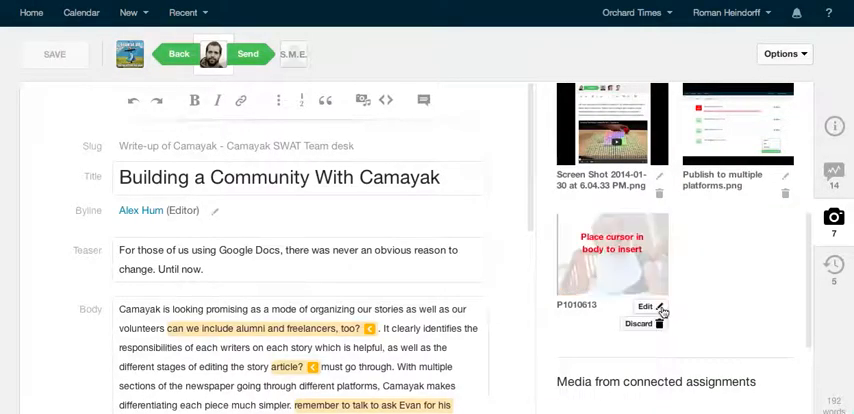
click(645, 307)
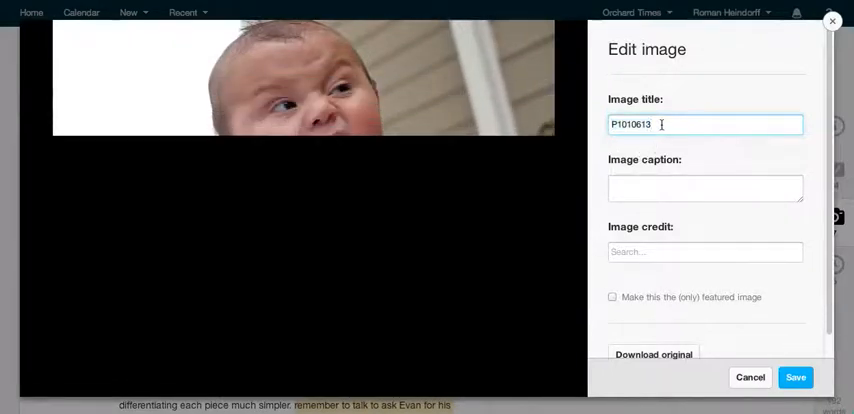
- Credit the photo to Roman Heindorff and make it the only featured image
click(705, 188)
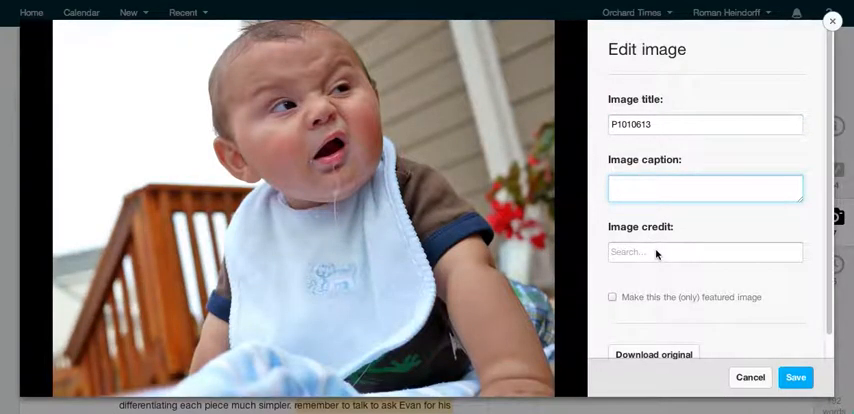
text(rom)
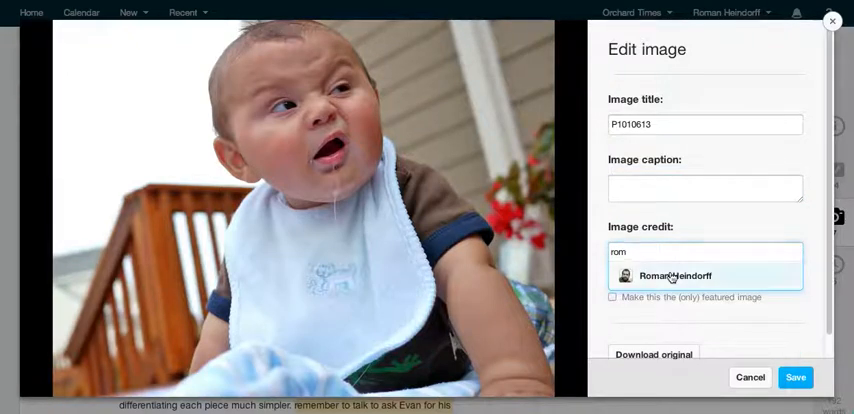
click(675, 275)
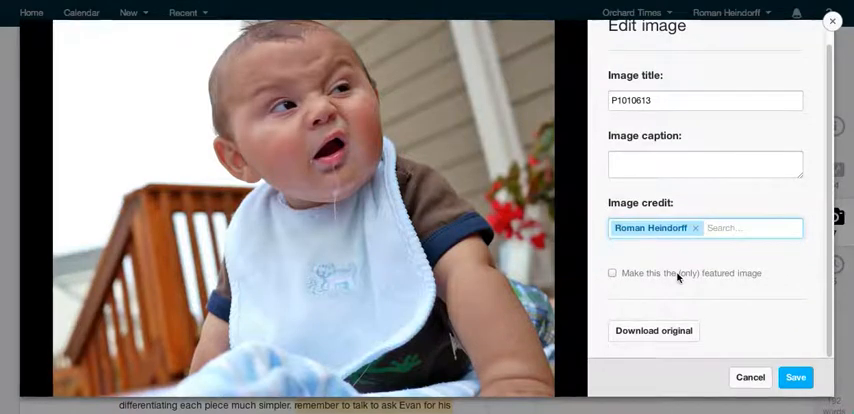
click(612, 273)
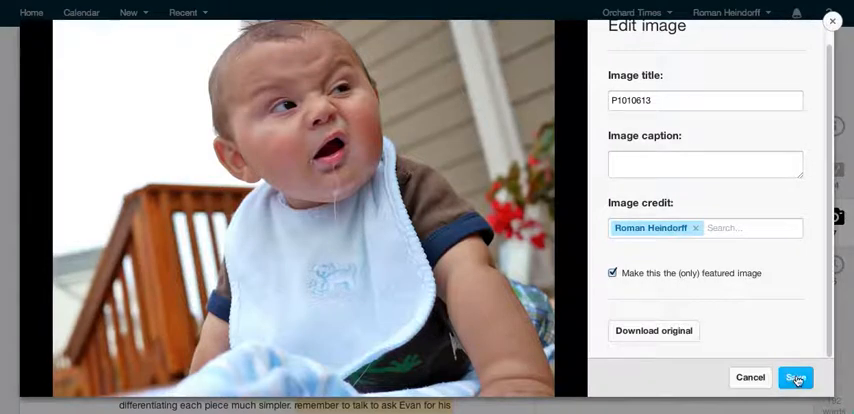
- Save the P1010613 credit and featured-image settings
click(796, 377)
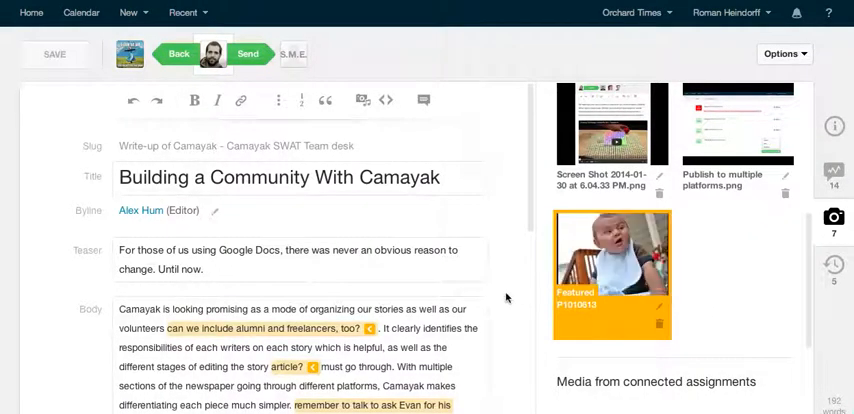
scroll(down, 3)
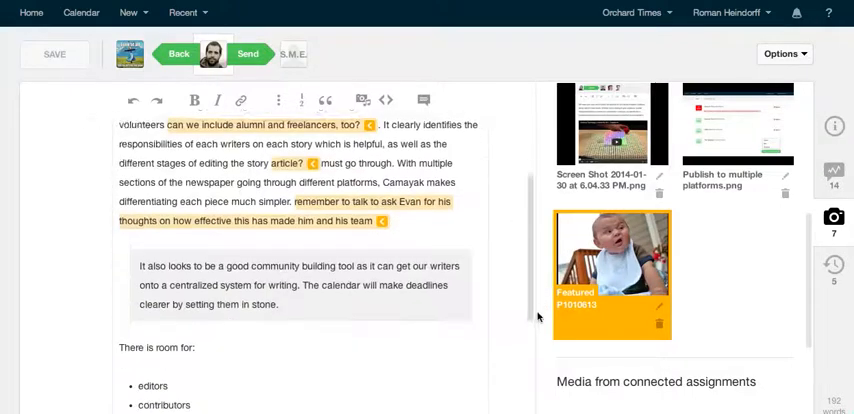